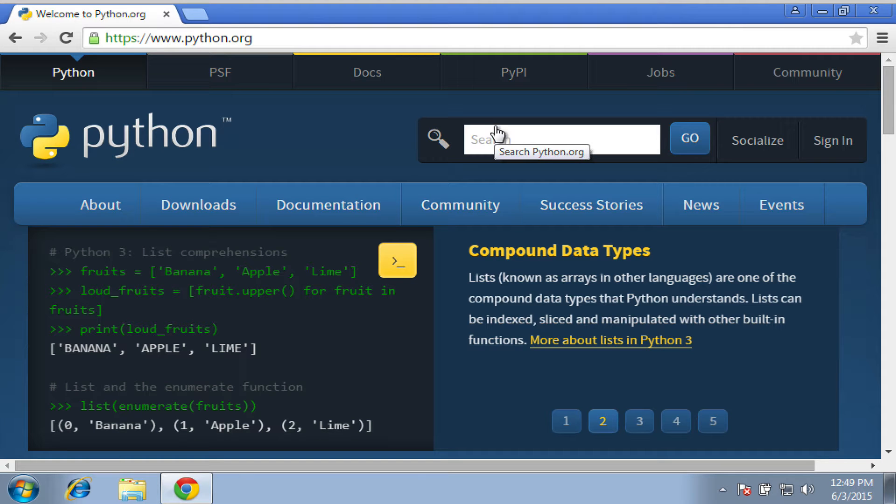
# Download the Python 2.7.10 Windows installer from the python.org Downloads page
pyautogui.click(638, 422)
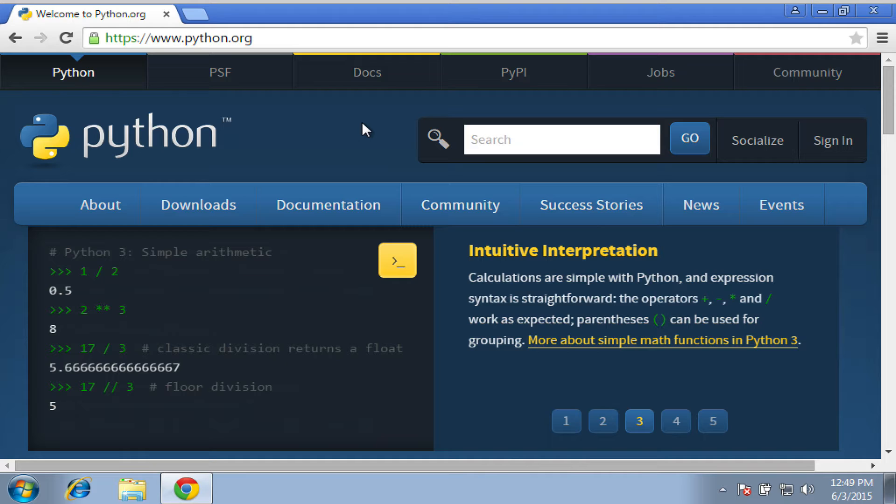
pyautogui.moveTo(366, 72)
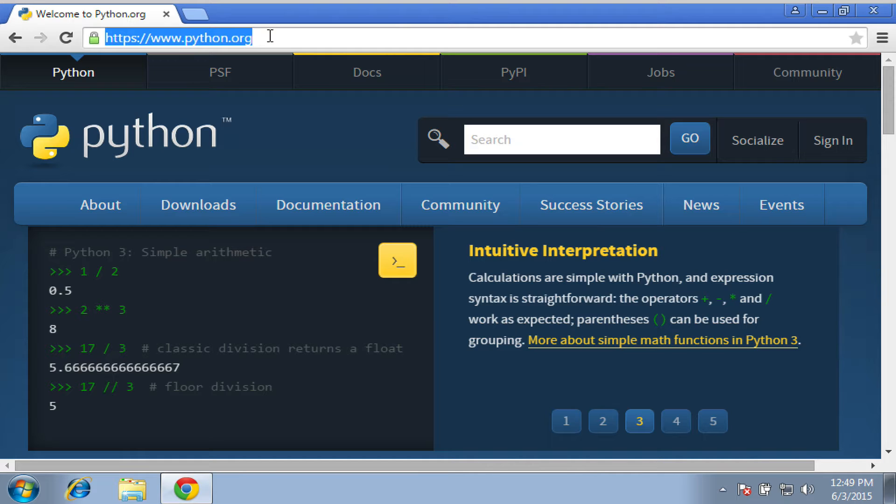
pyautogui.click(675, 421)
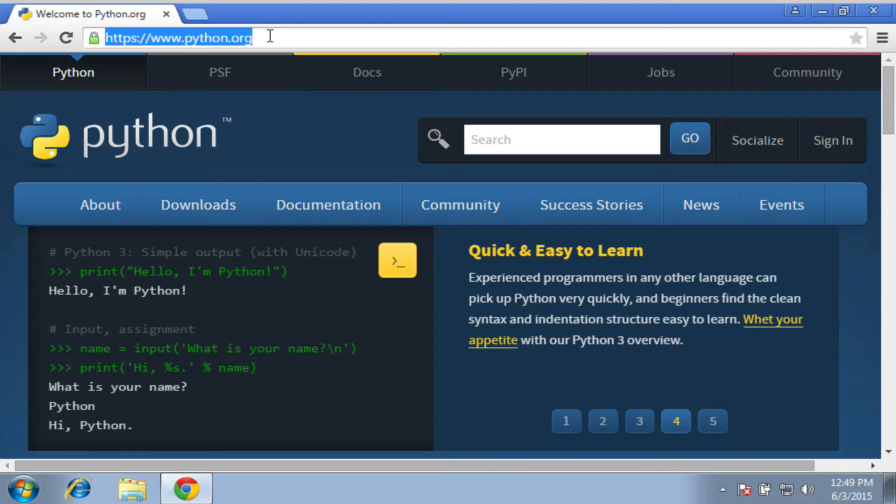
pyautogui.moveTo(243, 161)
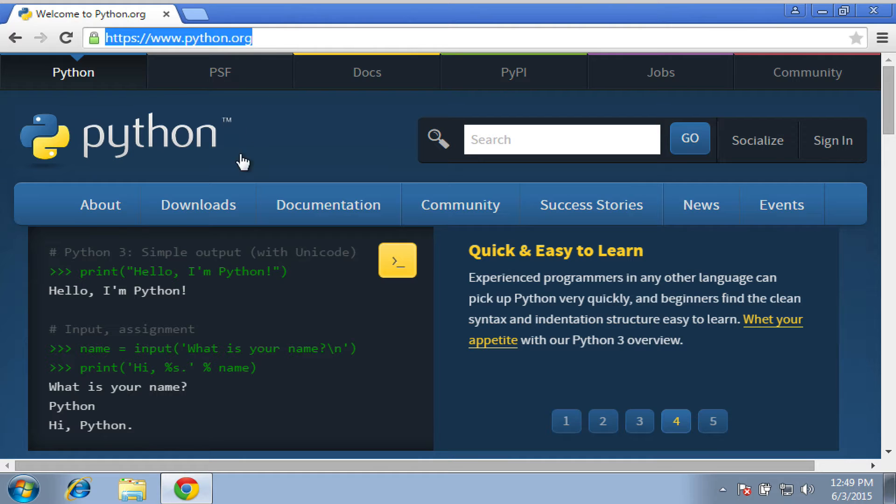
pyautogui.click(198, 204)
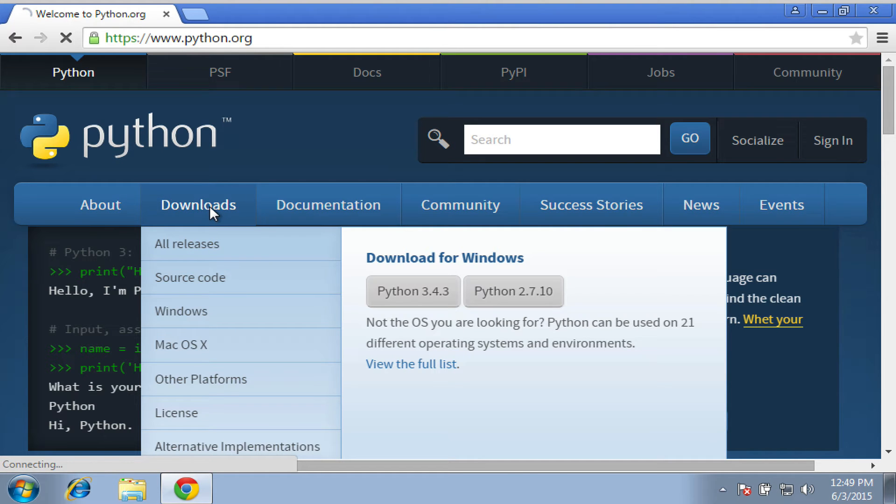
pyautogui.click(198, 204)
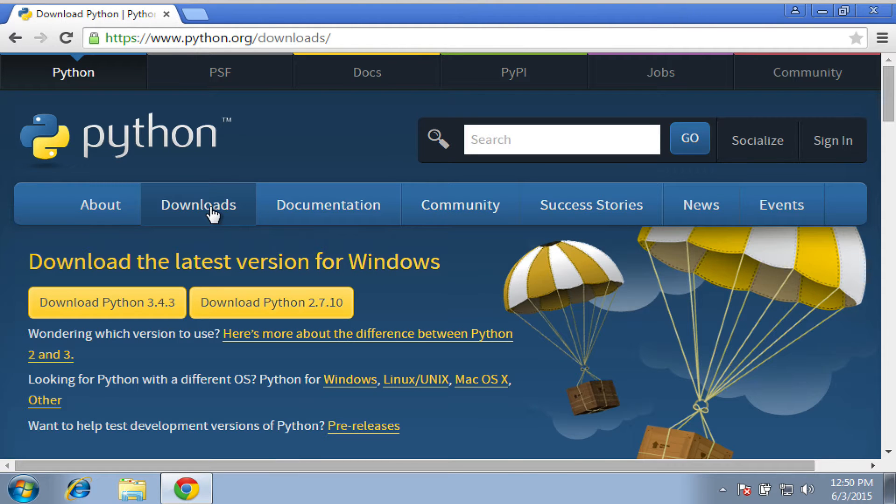
pyautogui.moveTo(353, 124)
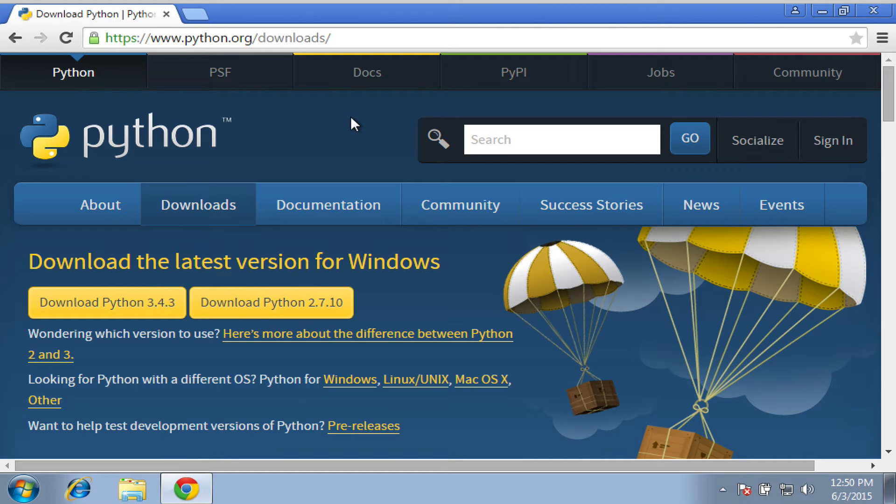
pyautogui.moveTo(358, 314)
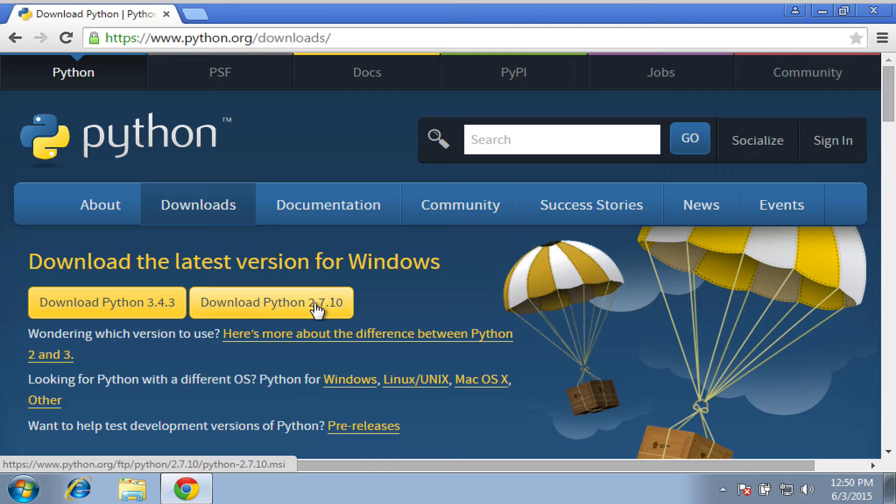
pyautogui.click(272, 303)
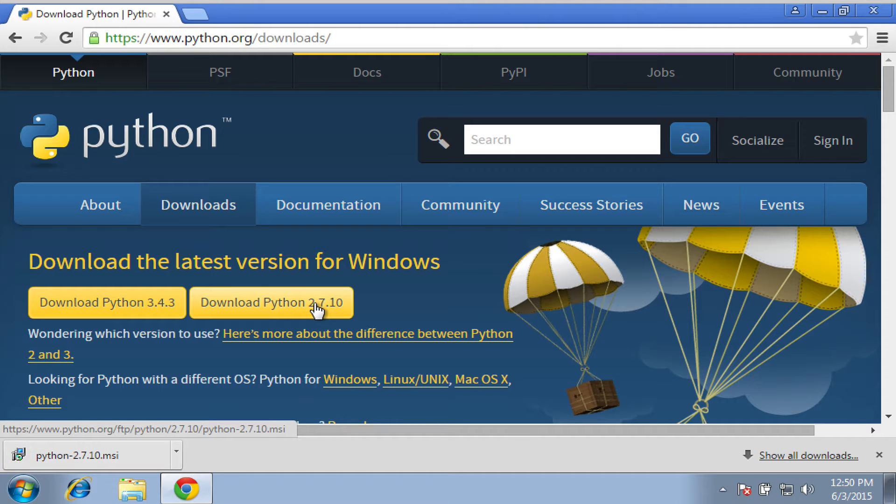
# Run python-2.7.10.msi, installing for all users into C:\Python27
pyautogui.click(91, 454)
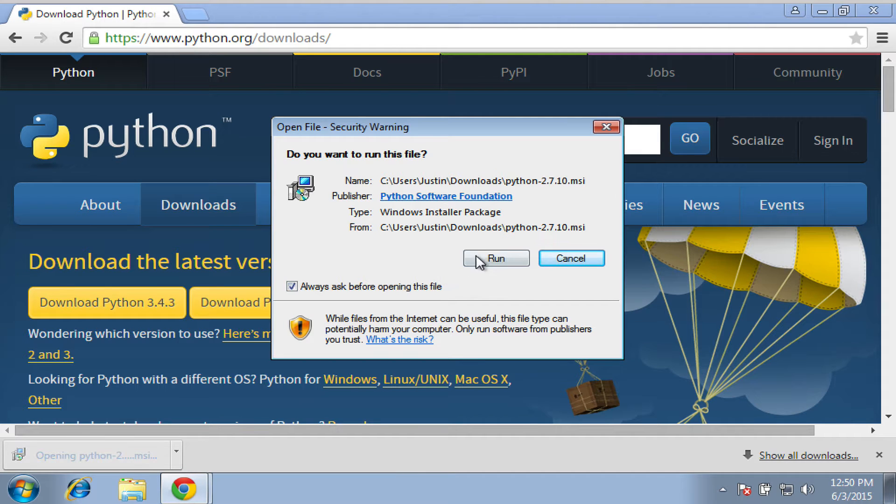
pyautogui.click(494, 258)
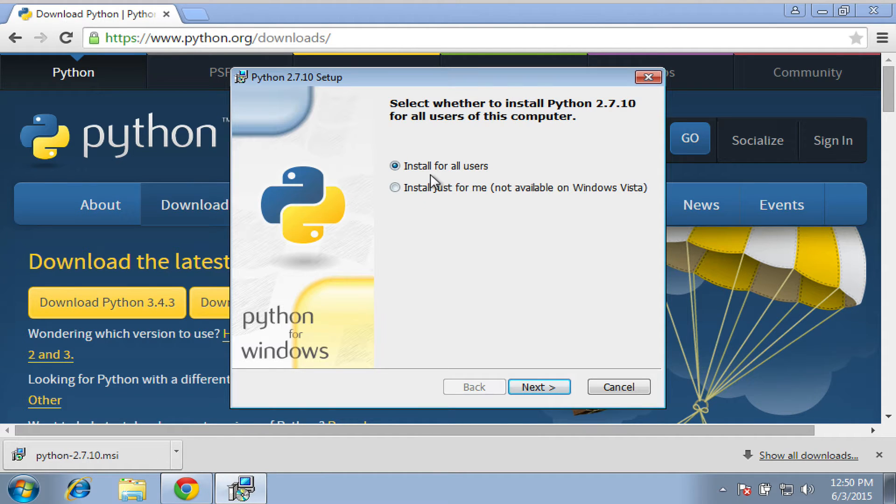
pyautogui.click(537, 387)
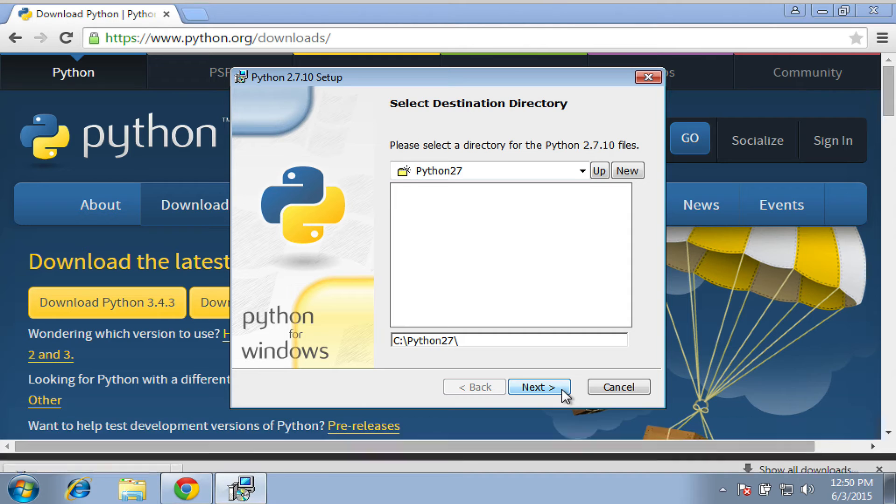
pyautogui.click(538, 387)
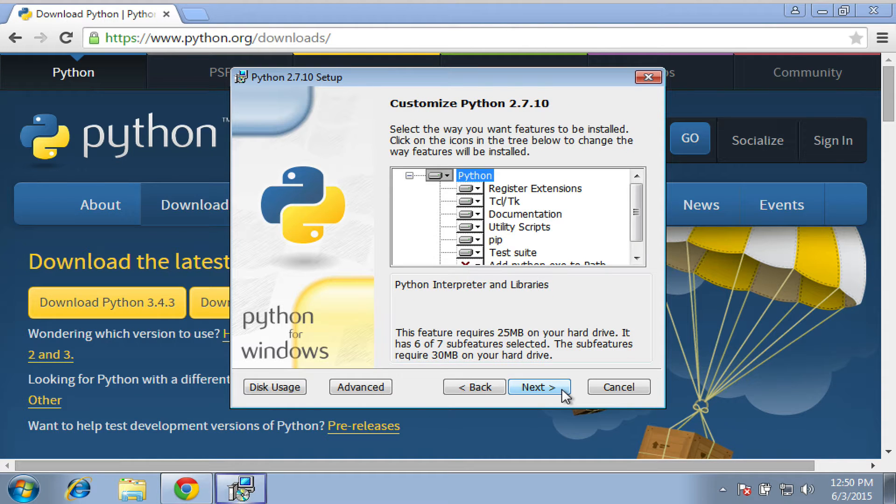
# Install with the default features, allow the UAC prompt, and finish the setup wizard
pyautogui.click(539, 386)
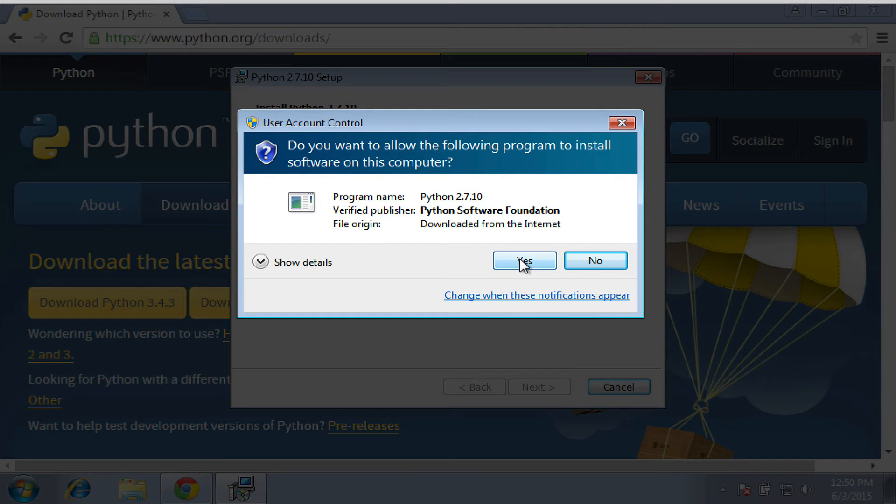
pyautogui.click(524, 261)
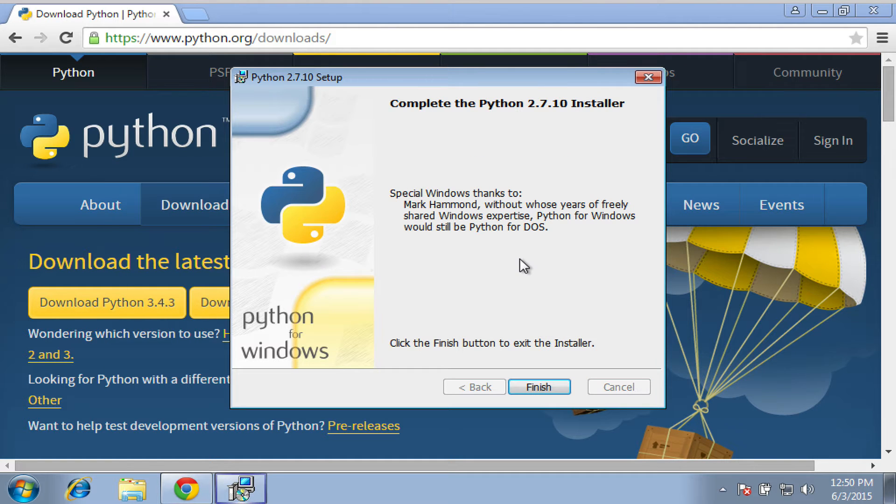
pyautogui.click(539, 386)
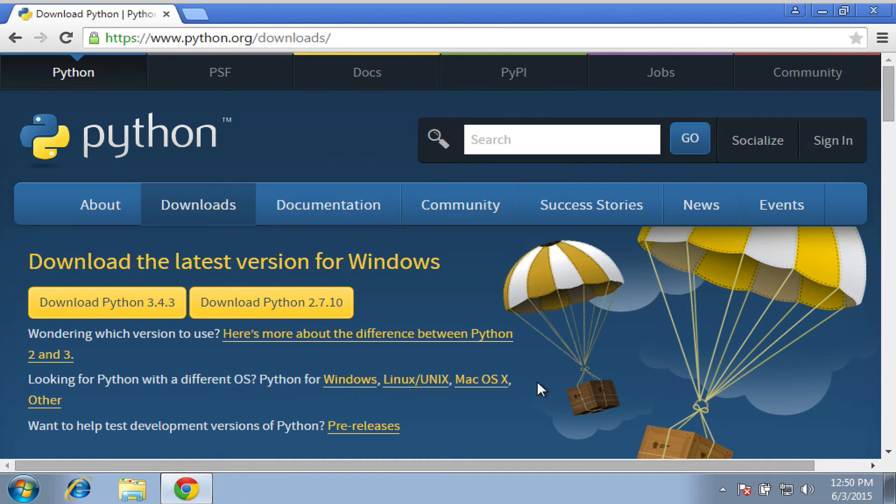
pyautogui.moveTo(238, 396)
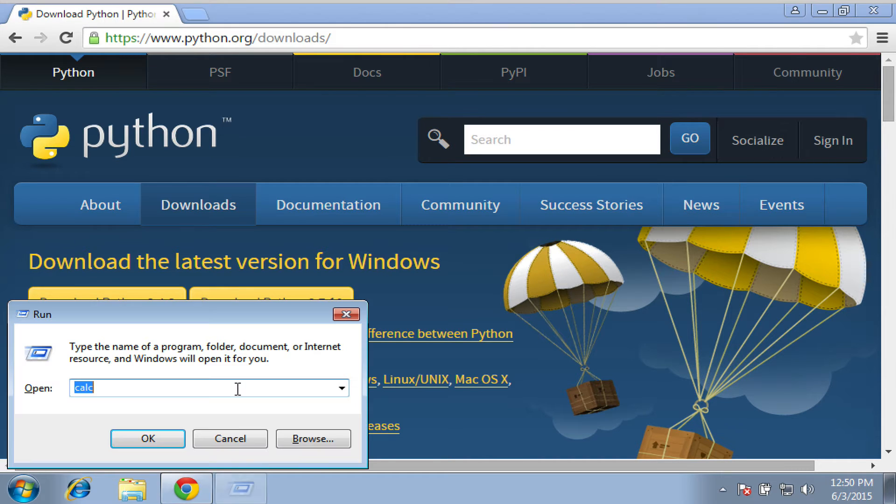
# Launch cmd from the Run dialog to get a Command Prompt window
pyautogui.write('cmd')
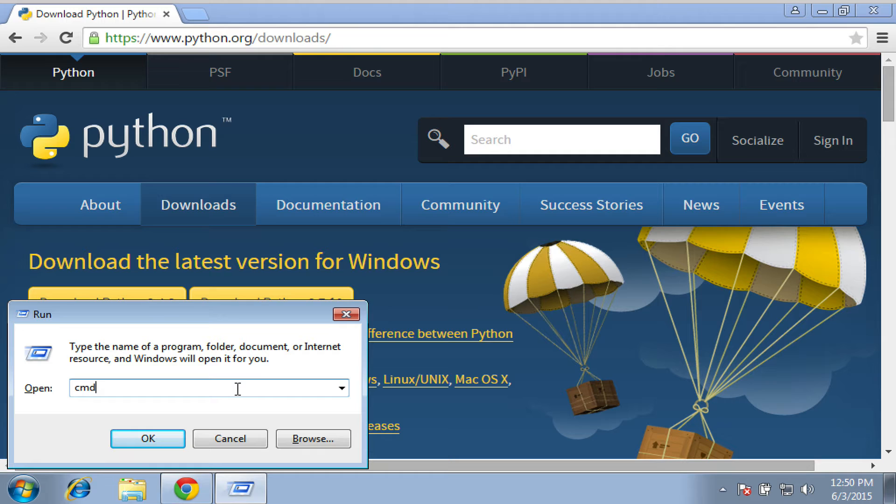
pyautogui.click(147, 438)
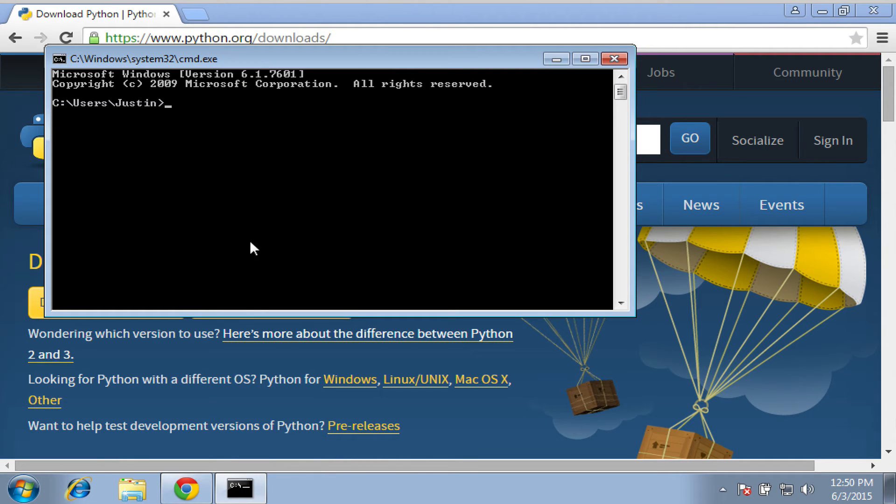
pyautogui.moveTo(266, 198)
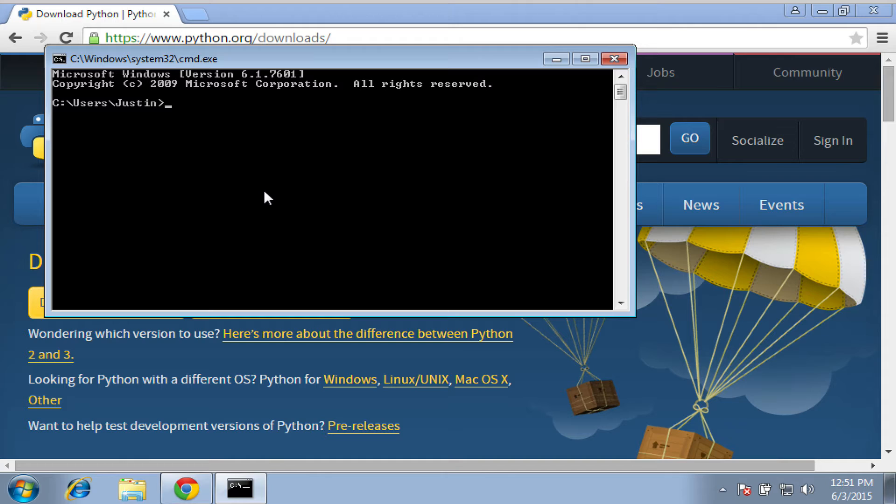
# Change to c:\python27\scripts and run pip install requests
pyautogui.write('cd c:\\')
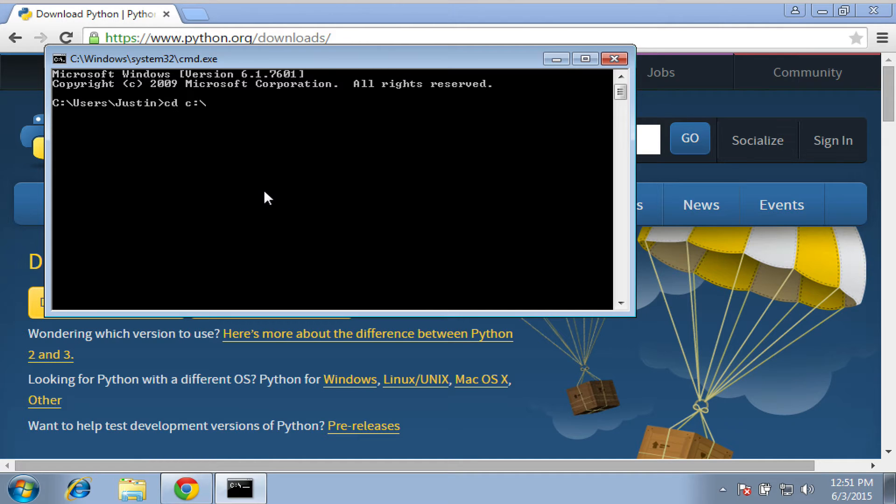
pyautogui.write('python26')
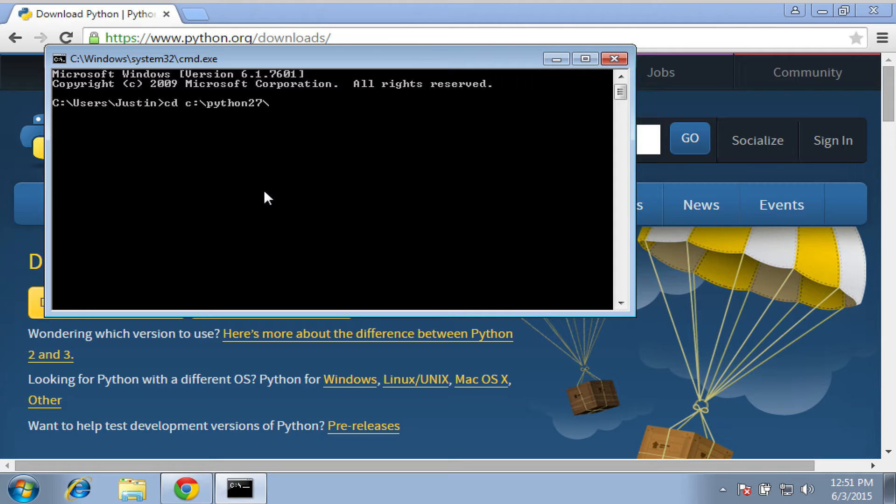
pyautogui.write('scripts')
pyautogui.write('pip')
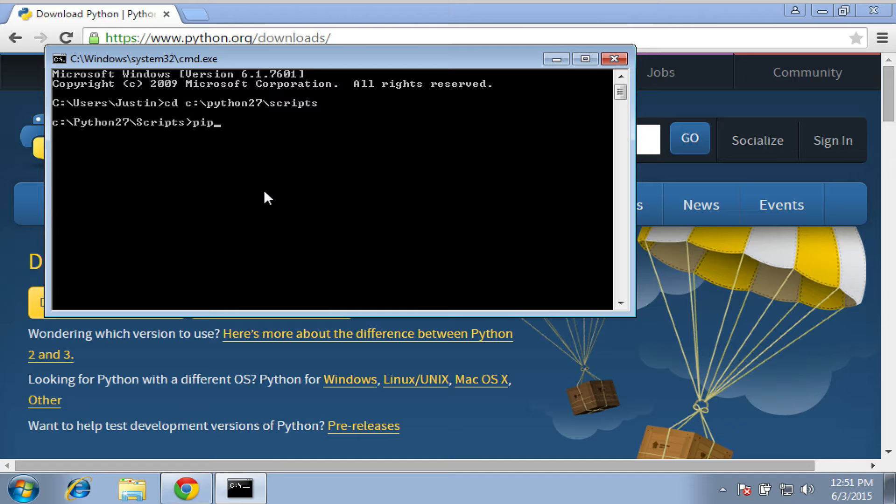
pyautogui.write('install req')
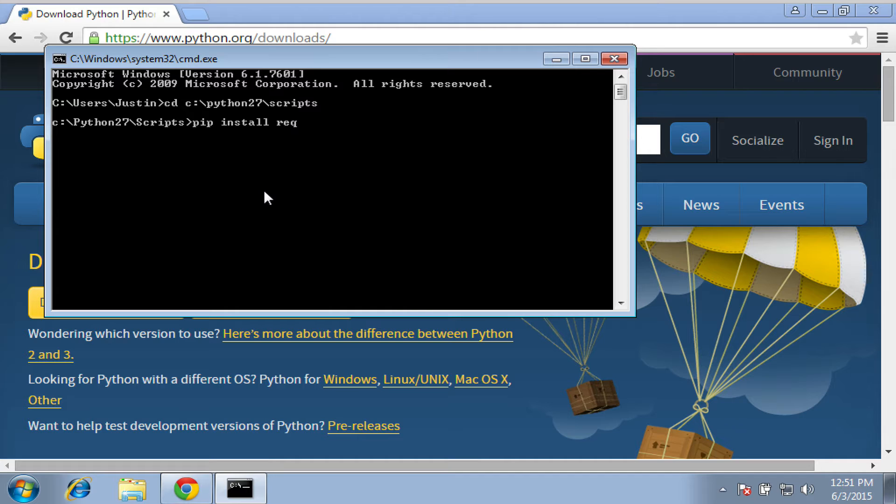
pyautogui.write('uests')
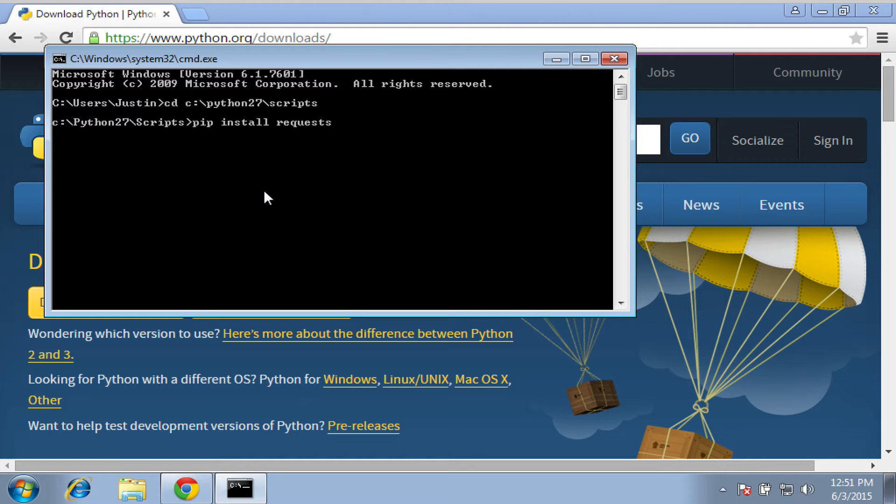
pyautogui.press('enter')
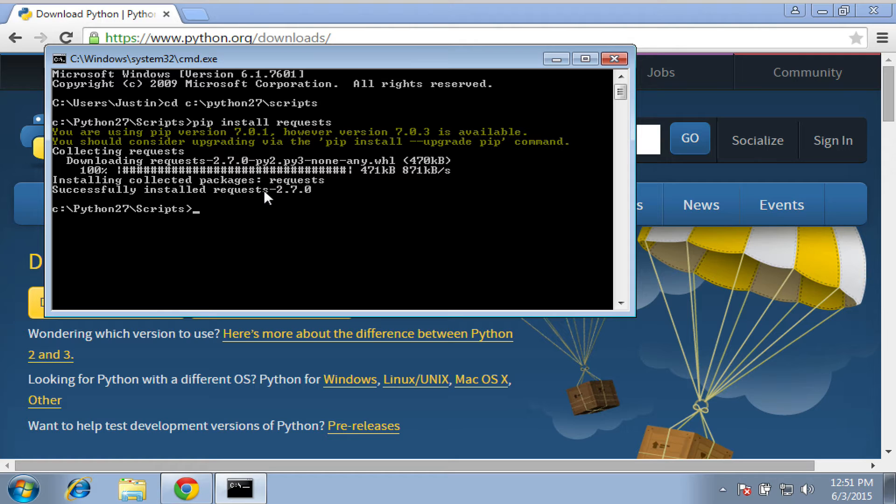
# Go up to C:\Python27 and start the Python interpreter
pyautogui.write('cd')
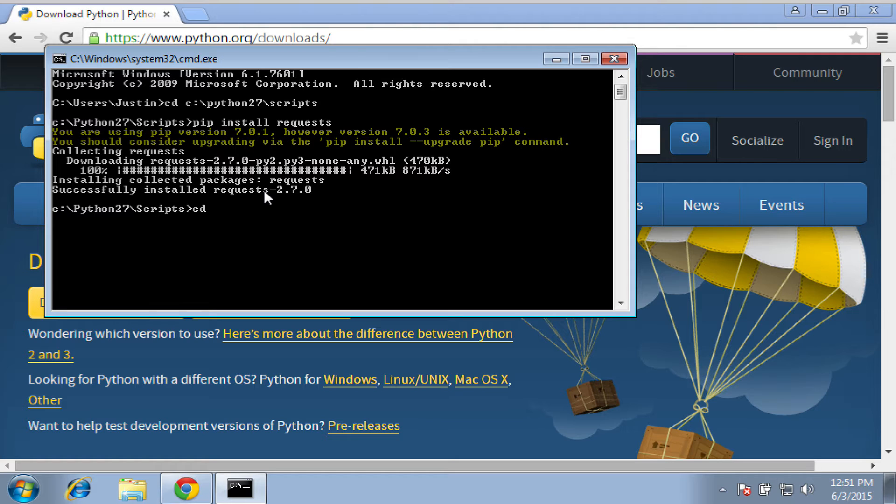
pyautogui.write('cd ..')
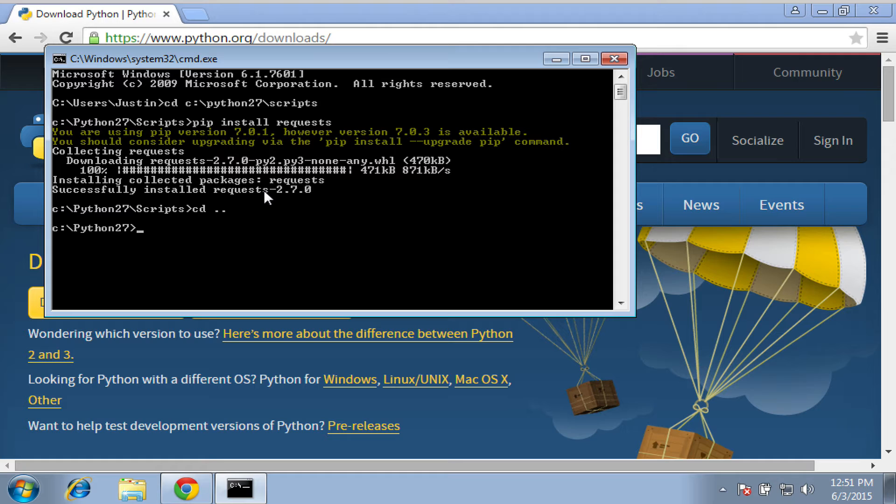
pyautogui.write('python')
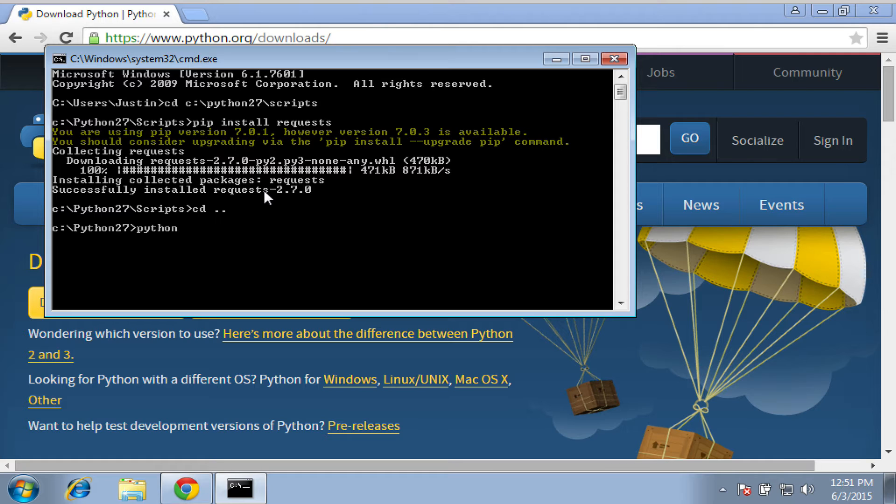
pyautogui.press('enter')
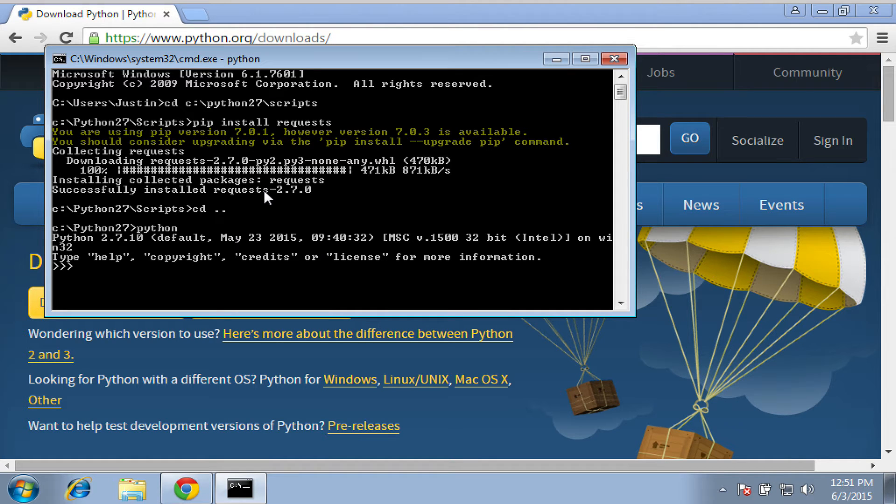
pyautogui.write('import requests')
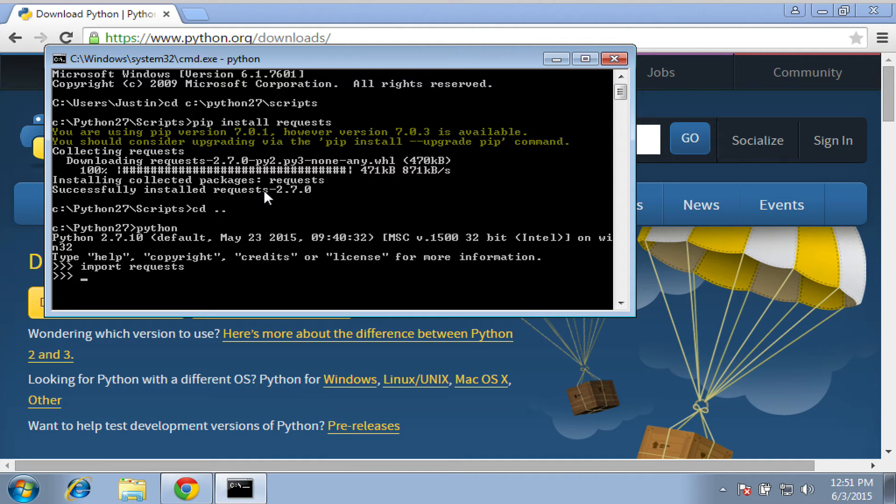
pyautogui.write('response =')
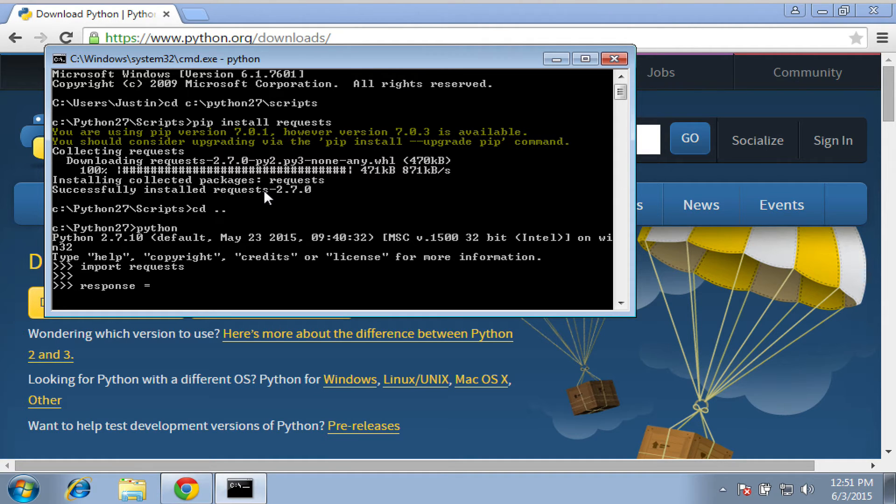
pyautogui.write('requests.')
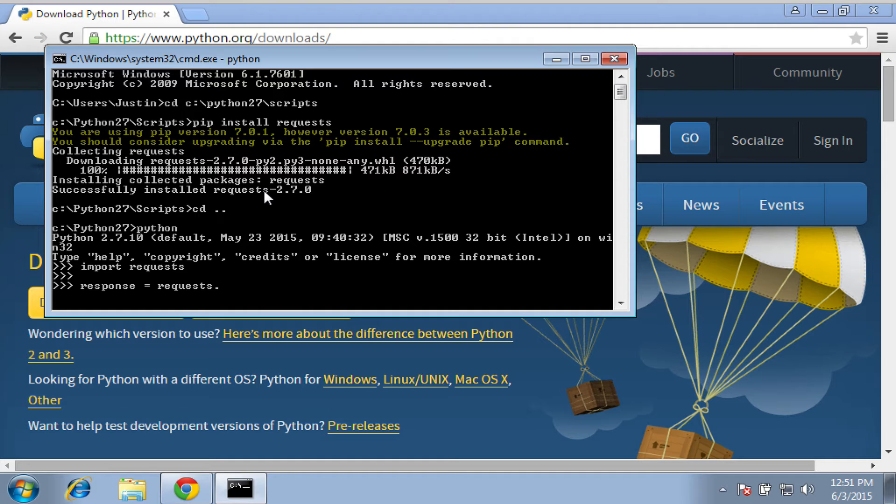
pyautogui.write('get("http://www.autom')
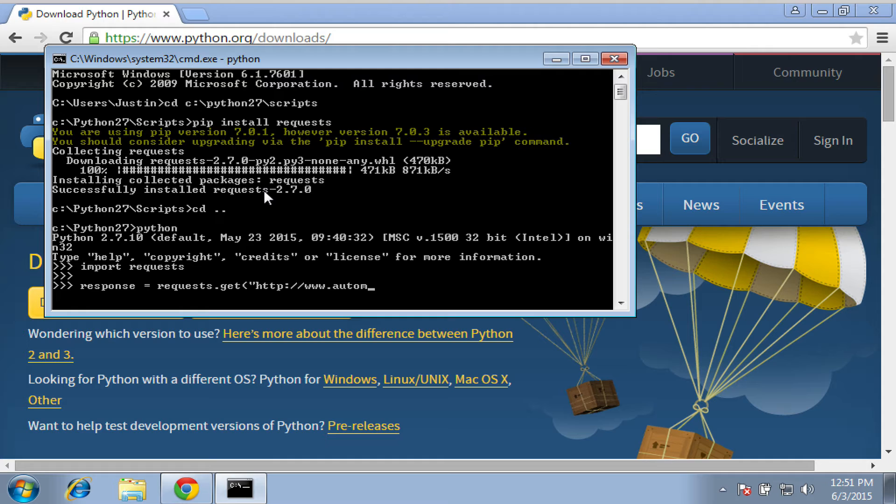
pyautogui.write('atingosint.com"')
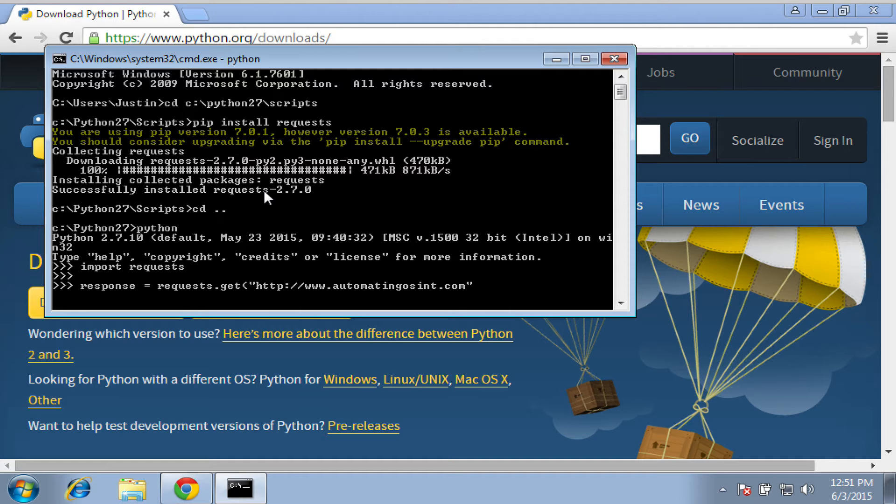
pyautogui.press('enter')
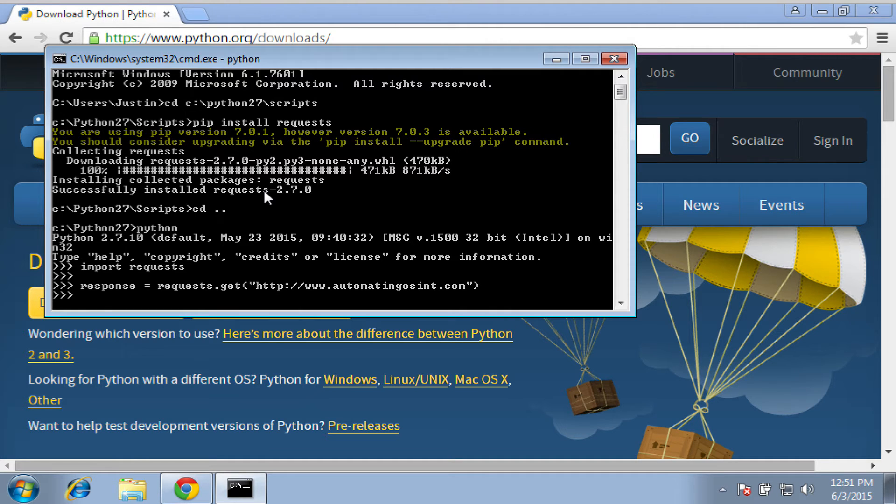
# Print response.status_code (200) and exit the Python shell
pyautogui.write('response.status_cod')
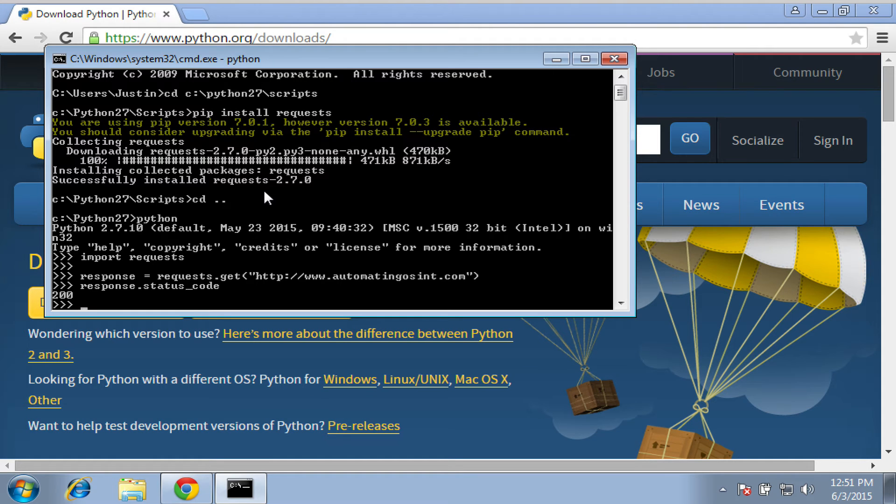
pyautogui.write('exit(')
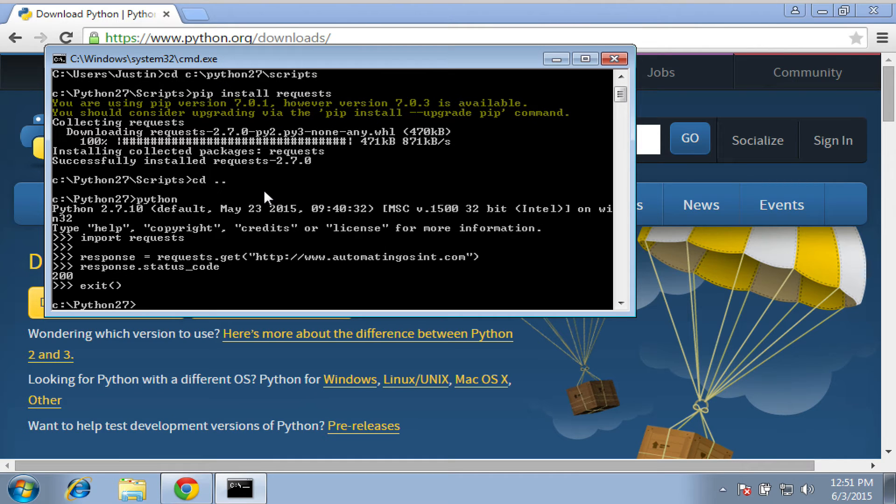
pyautogui.moveTo(398, 220)
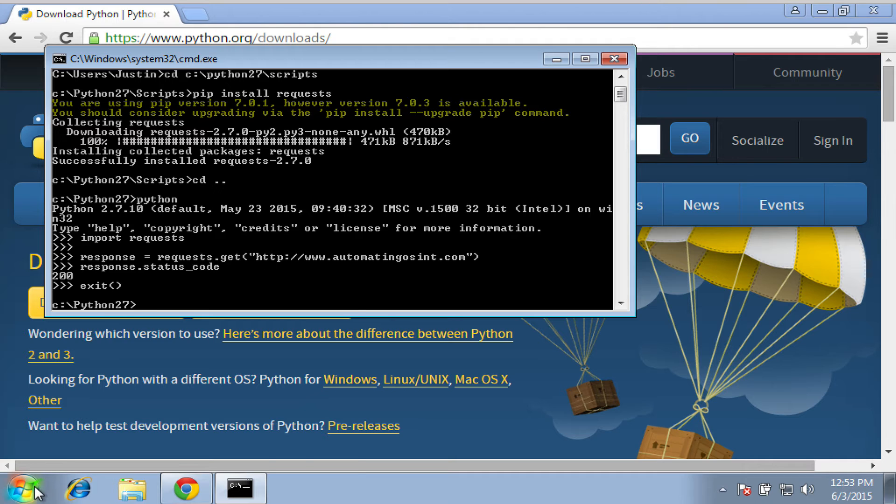
# Reach System Properties' Advanced tab via Computer > Properties > Advanced system settings
pyautogui.click(22, 490)
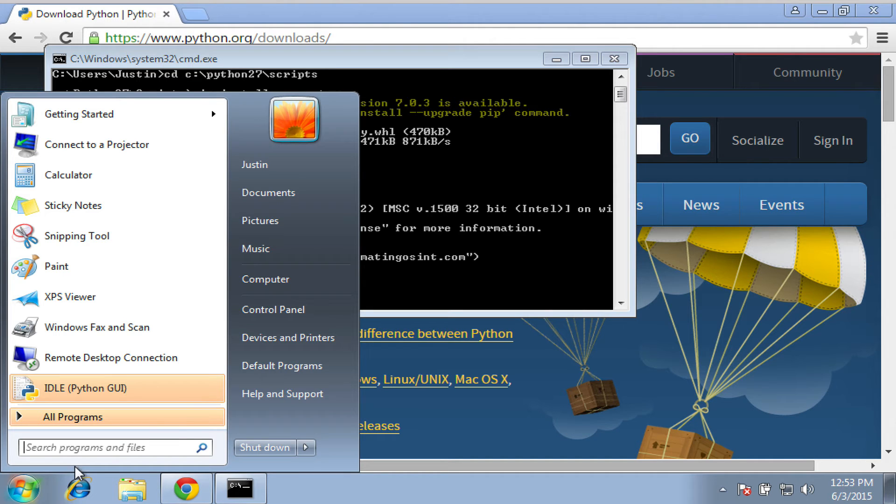
pyautogui.moveTo(276, 279)
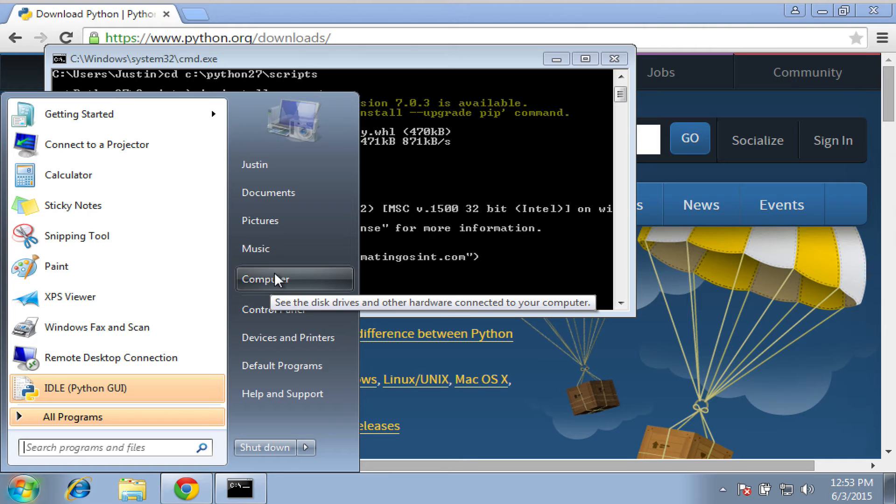
pyautogui.rightClick(264, 279)
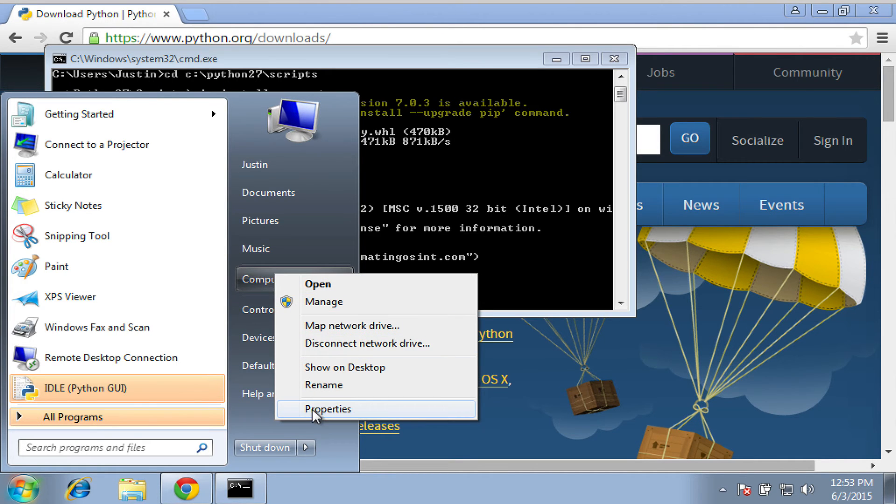
pyautogui.click(328, 409)
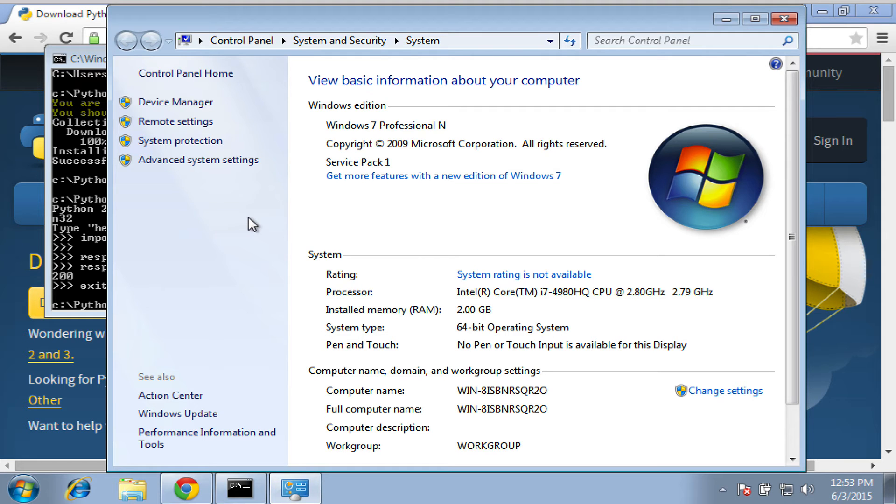
pyautogui.moveTo(218, 184)
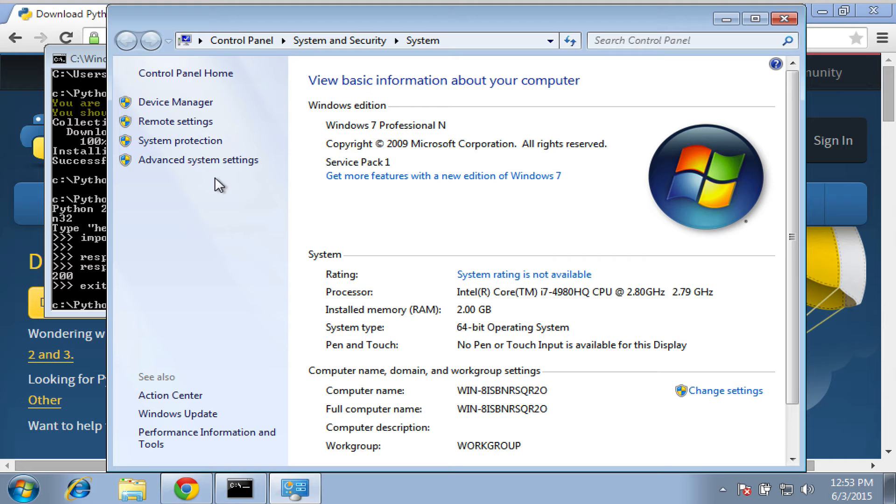
pyautogui.click(198, 159)
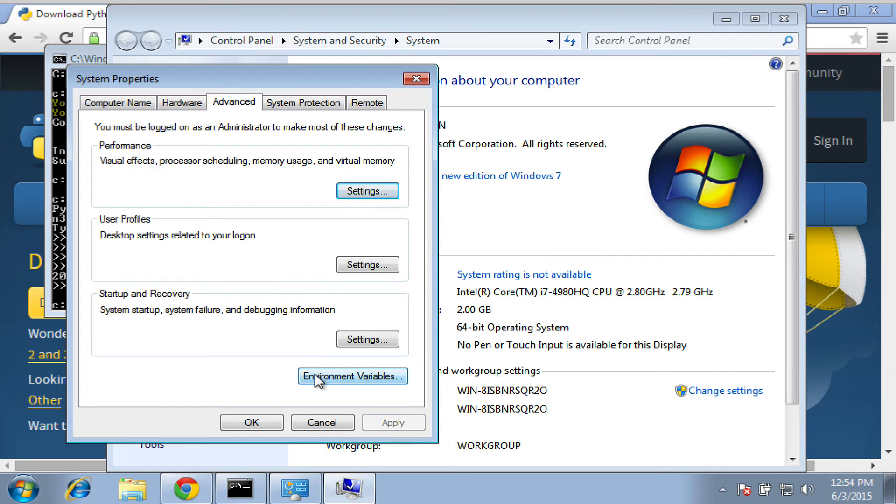
# Append ;C:\Python27;C:\Python27\Scripts to the system Path variable and save the changes
pyautogui.click(353, 376)
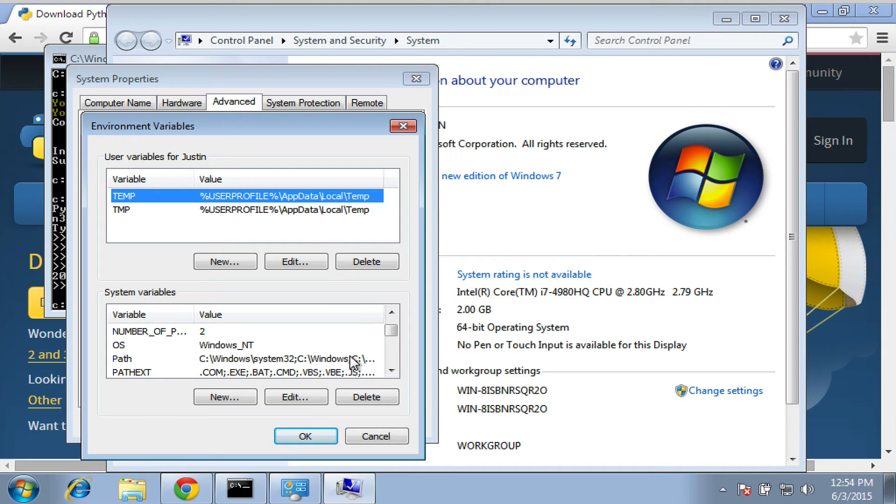
pyautogui.click(122, 359)
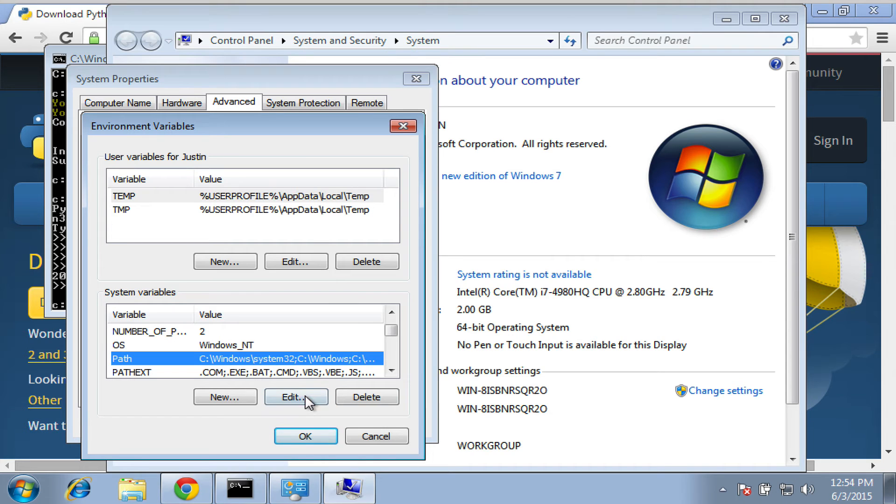
pyautogui.click(296, 396)
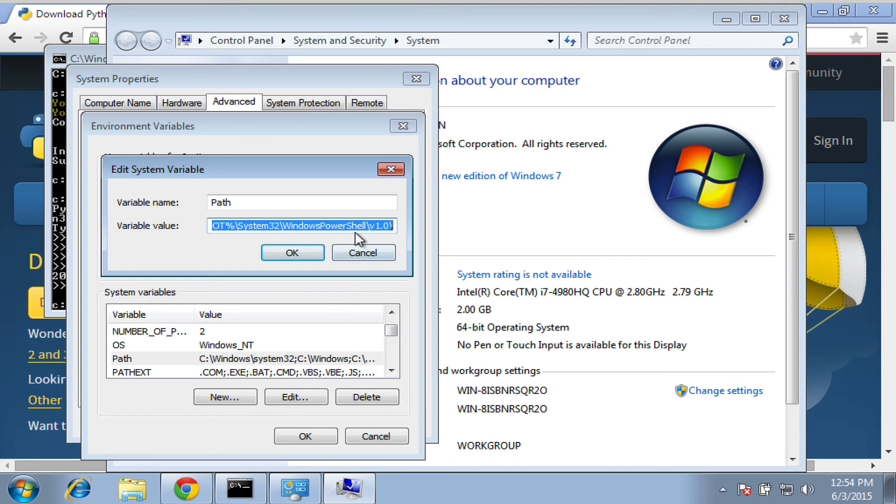
pyautogui.click(394, 225)
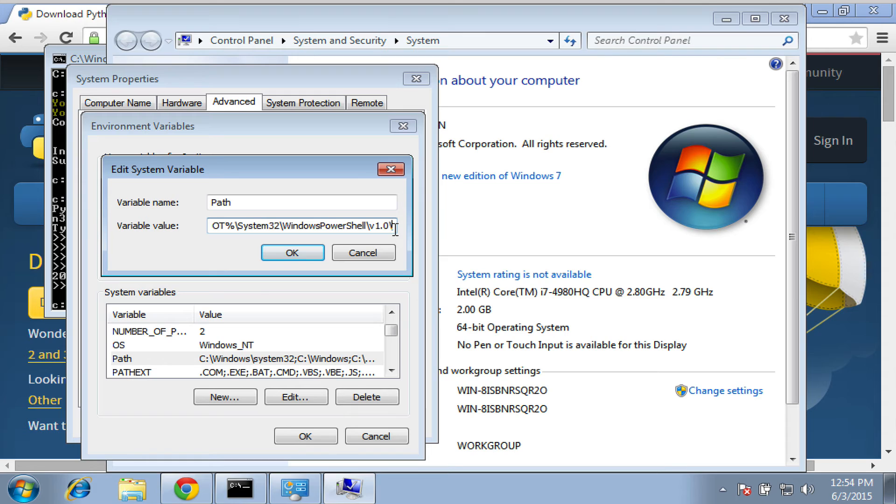
pyautogui.write(';C:\\Python27;C:\\Python27\\Scripts')
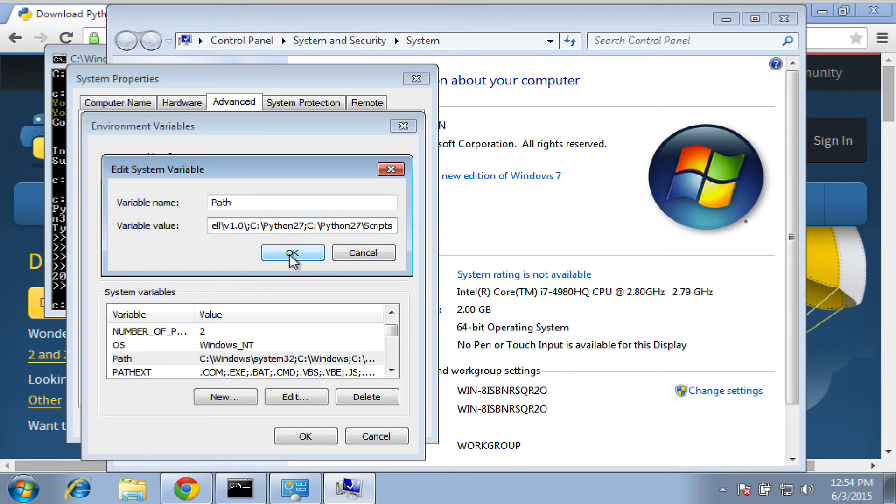
pyautogui.click(291, 253)
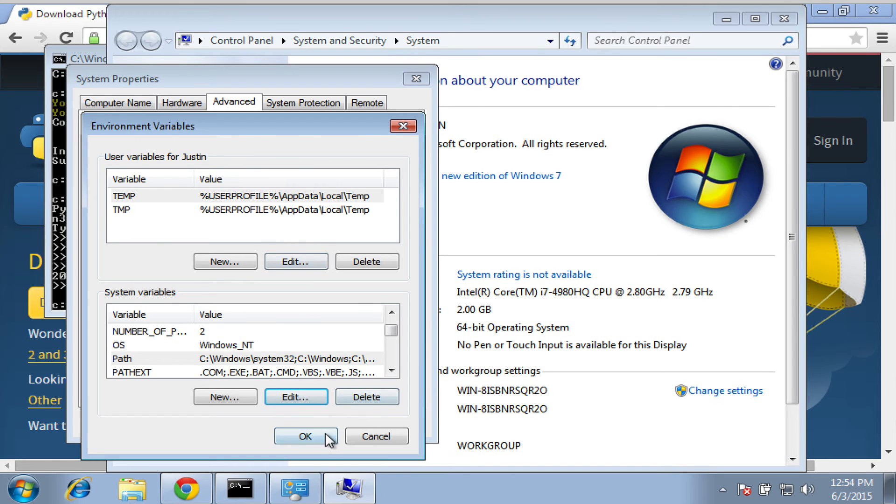
pyautogui.click(306, 436)
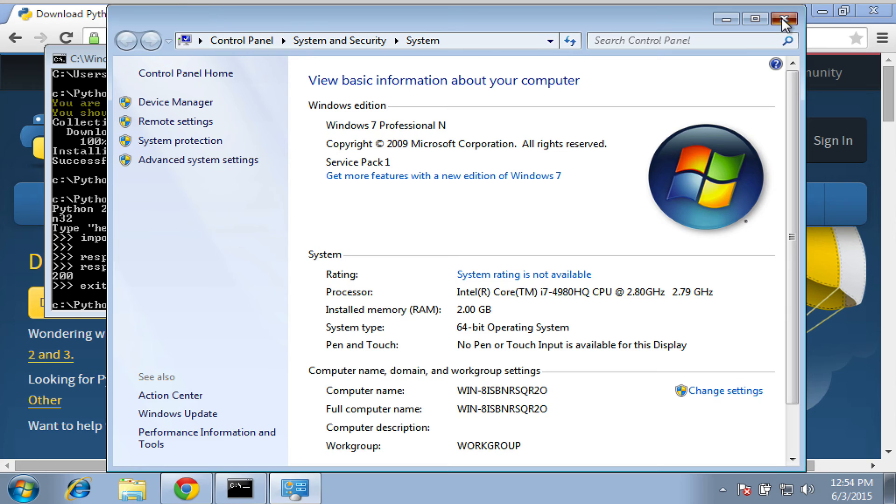
# In a fresh command prompt at the home folder, run python and exit()
pyautogui.click(783, 18)
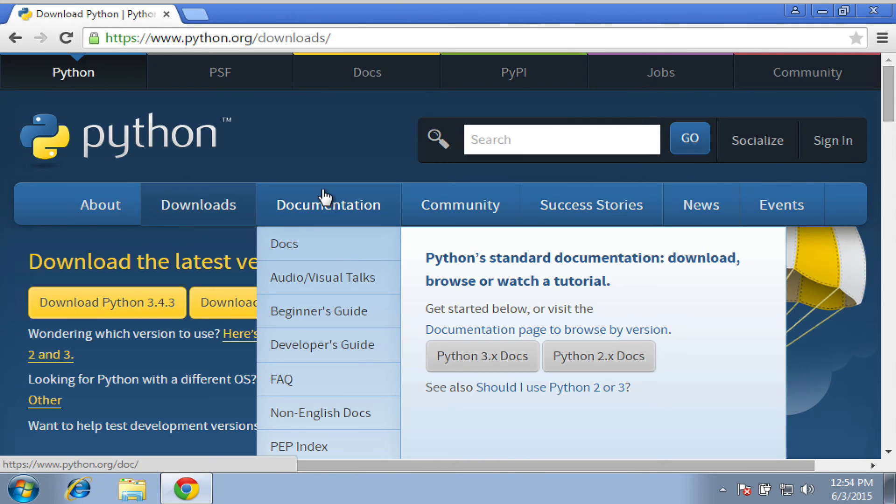
pyautogui.click(240, 487)
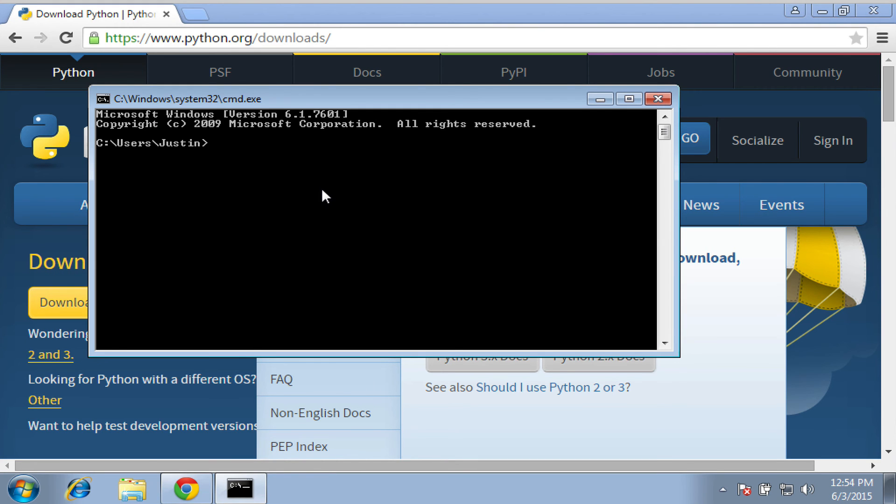
pyautogui.write('python')
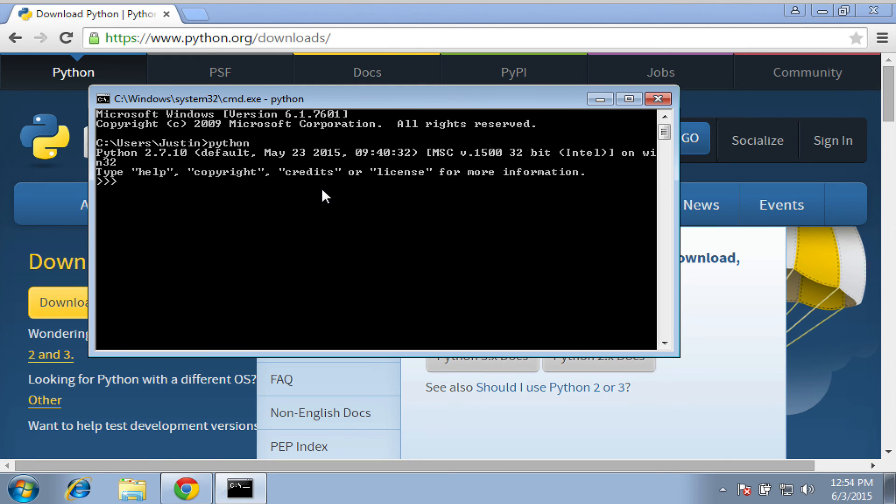
pyautogui.write('ex')
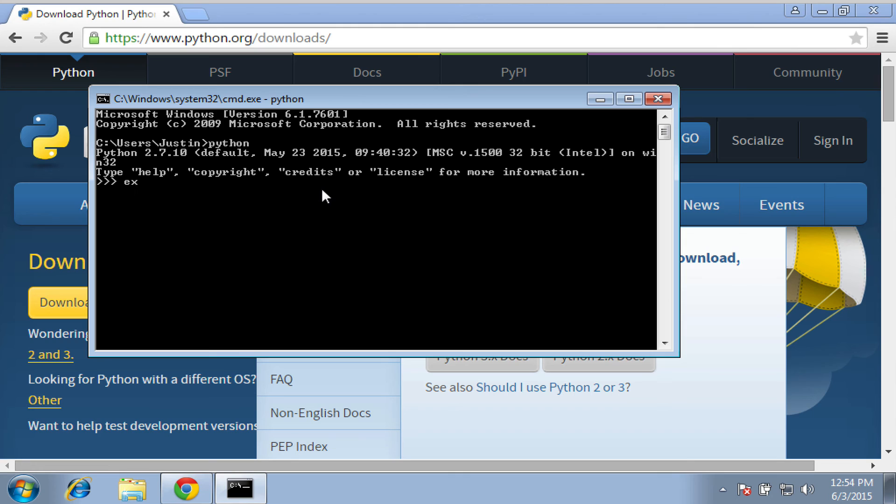
pyautogui.write('it()')
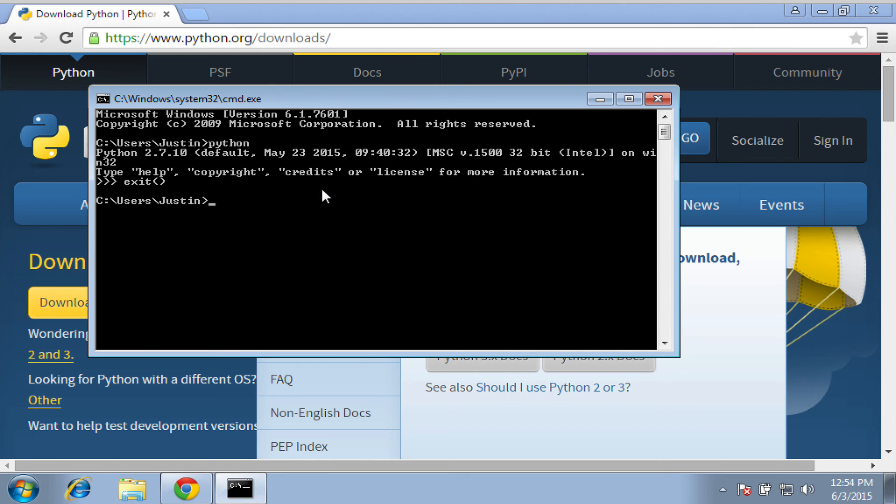
# Enter pip install requests at the home-folder prompt
pyautogui.write('pip insta')
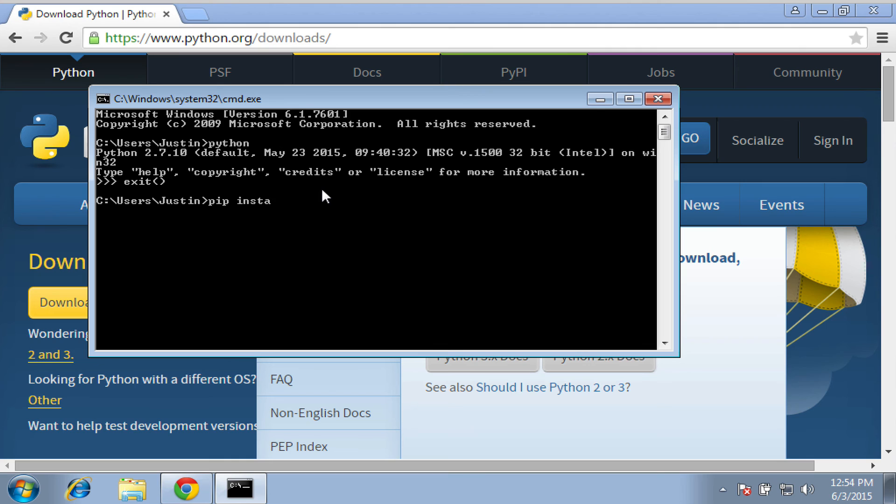
pyautogui.write('ll requests')
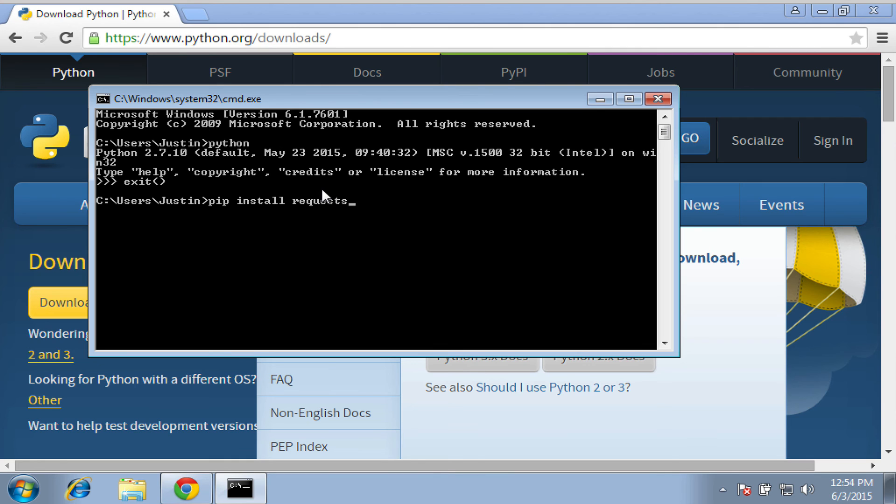